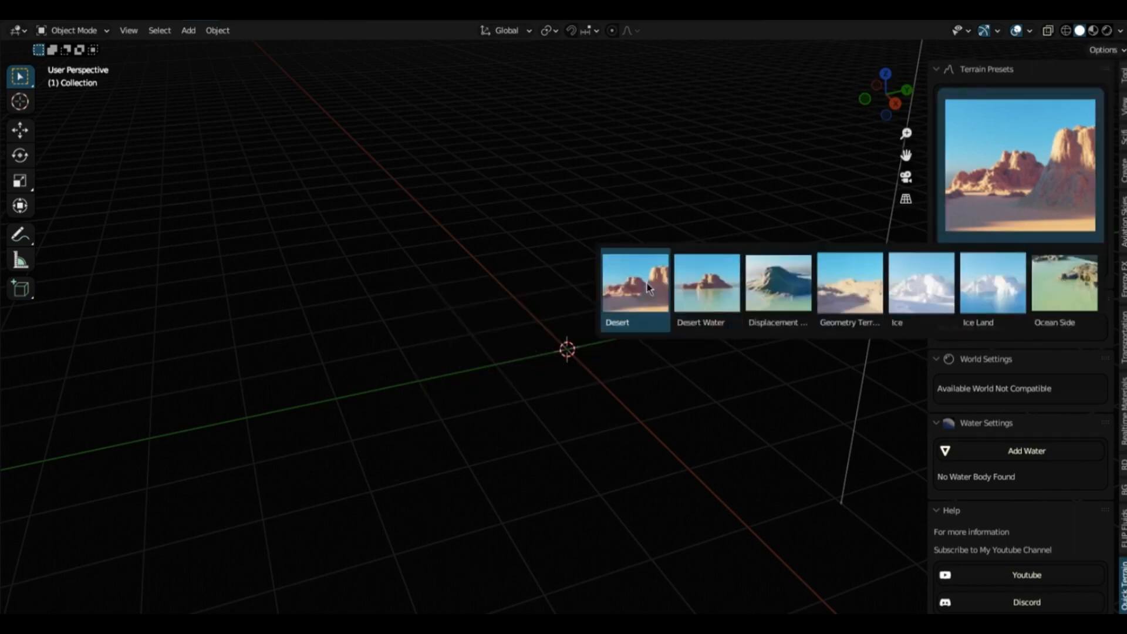
Pick the Desert preset from the Quick Terrain gallery and add it as a terrain plane
{"action": "left_click", "coordinate": [633, 280]}
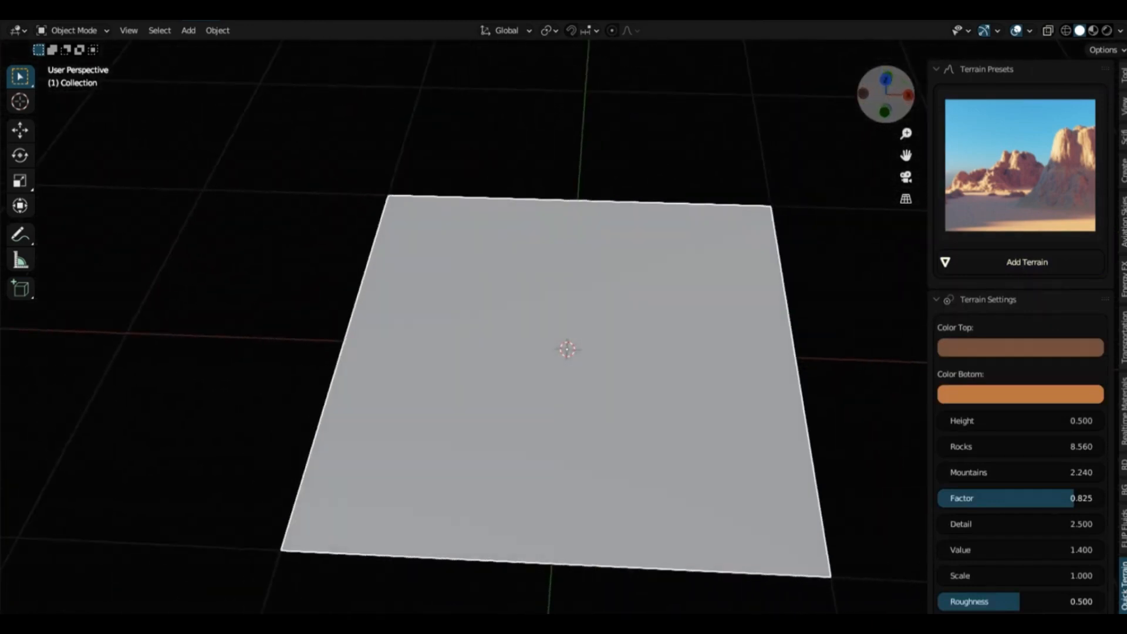
{"action": "left_click", "coordinate": [1077, 30]}
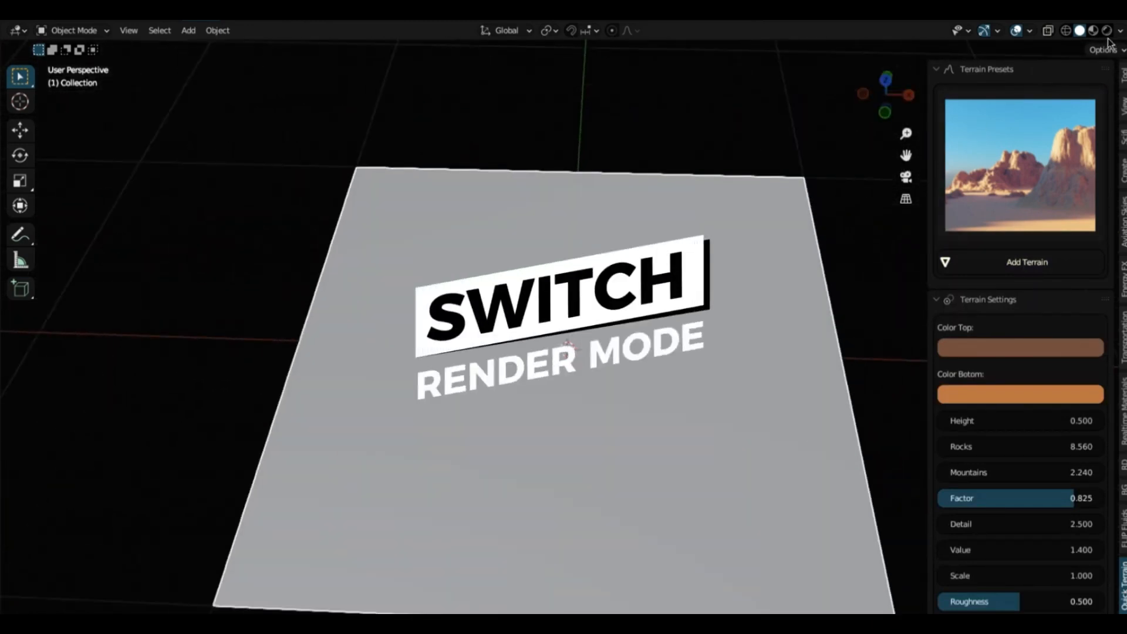
Switch the viewport to Rendered shading and lower the desert terrain's Mountains value
{"action": "left_click", "coordinate": [1095, 30]}
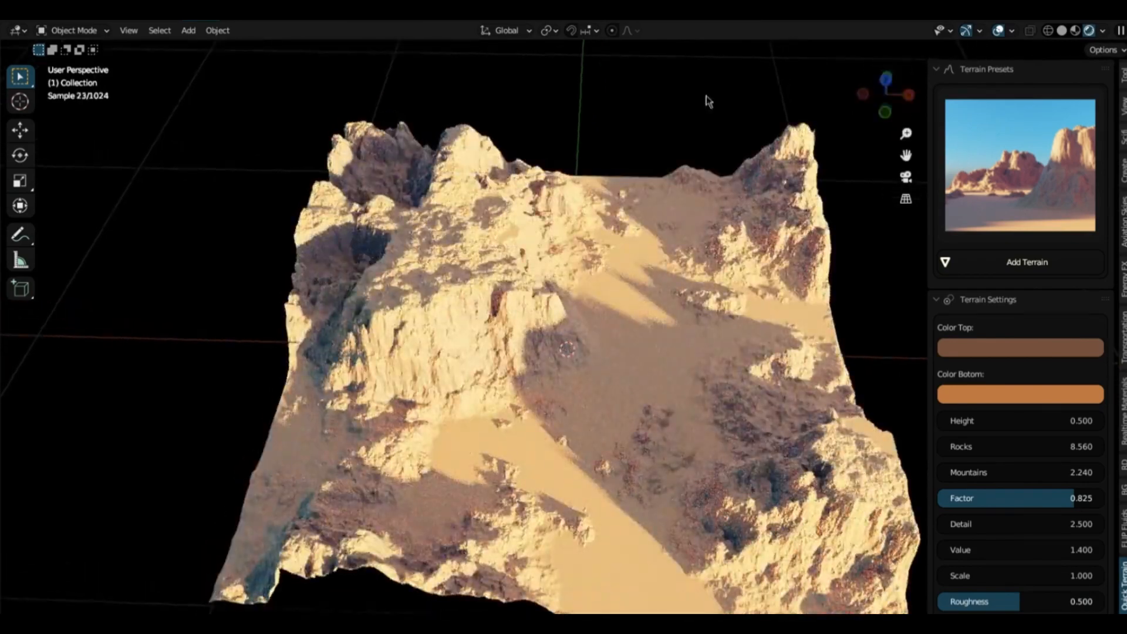
{"action": "scroll", "scroll_direction": "down", "scroll_amount": 3}
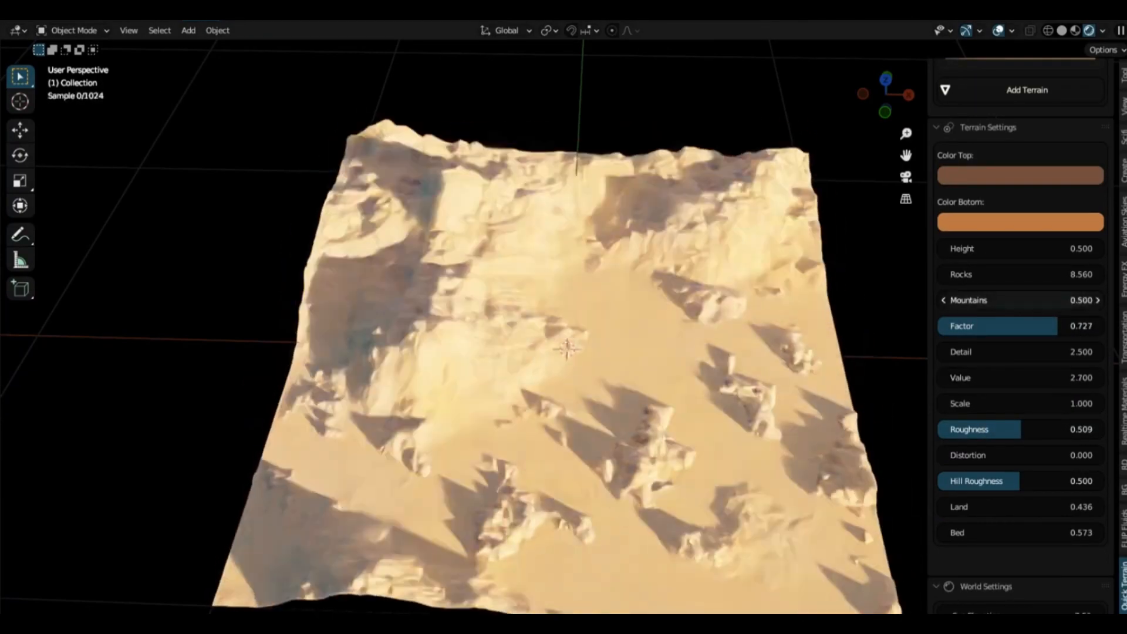
{"action": "left_click_drag", "start_coordinate": [1020, 274], "coordinate": [1049, 274]}
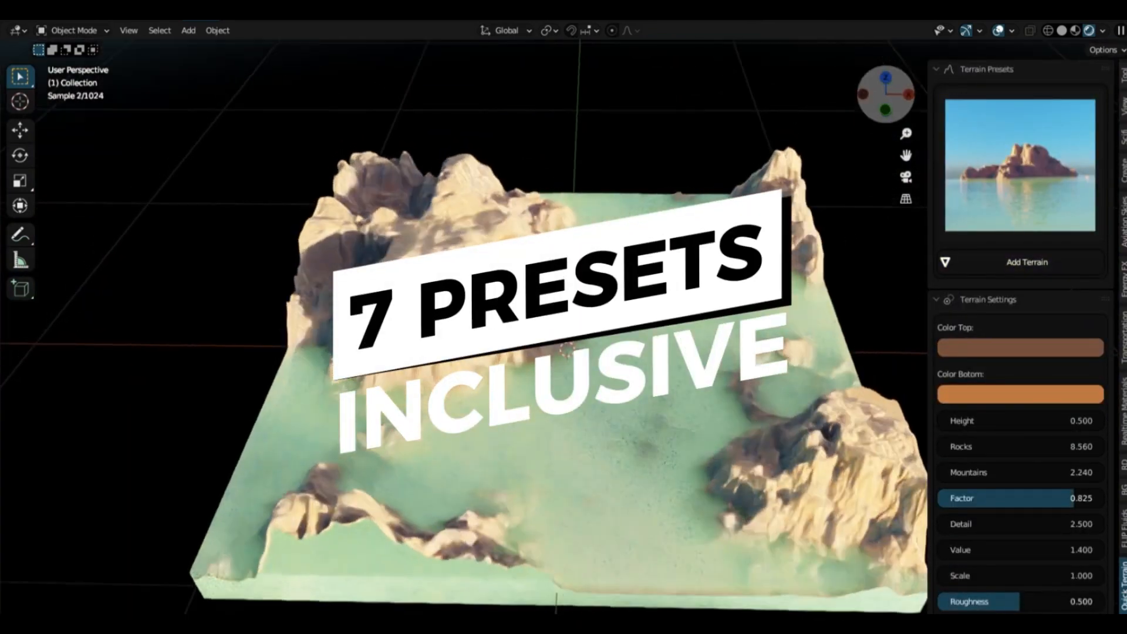
Load the Displacement terrain preset, then replace it with the Ocean Side preset
{"action": "left_click", "coordinate": [1025, 262]}
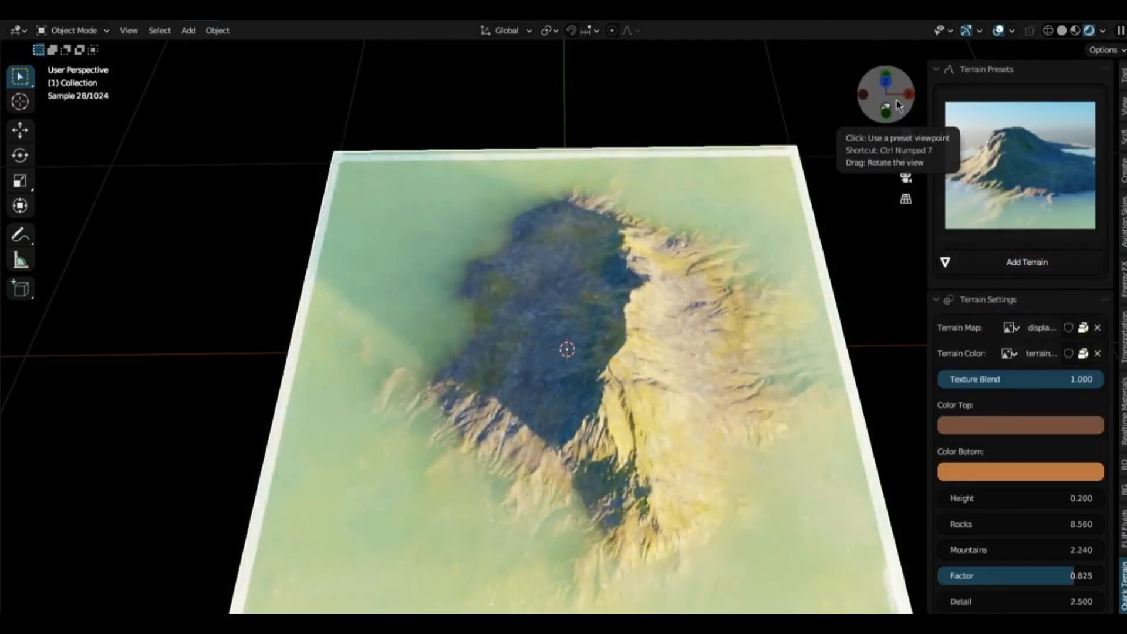
{"action": "left_click", "coordinate": [1018, 163]}
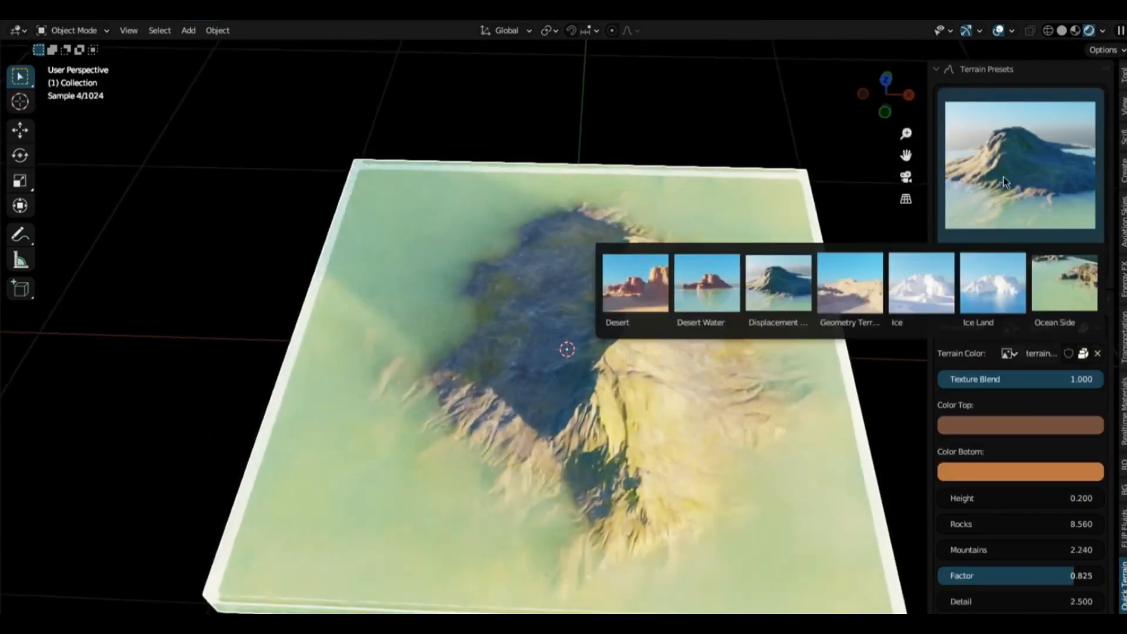
{"action": "left_click", "coordinate": [920, 282]}
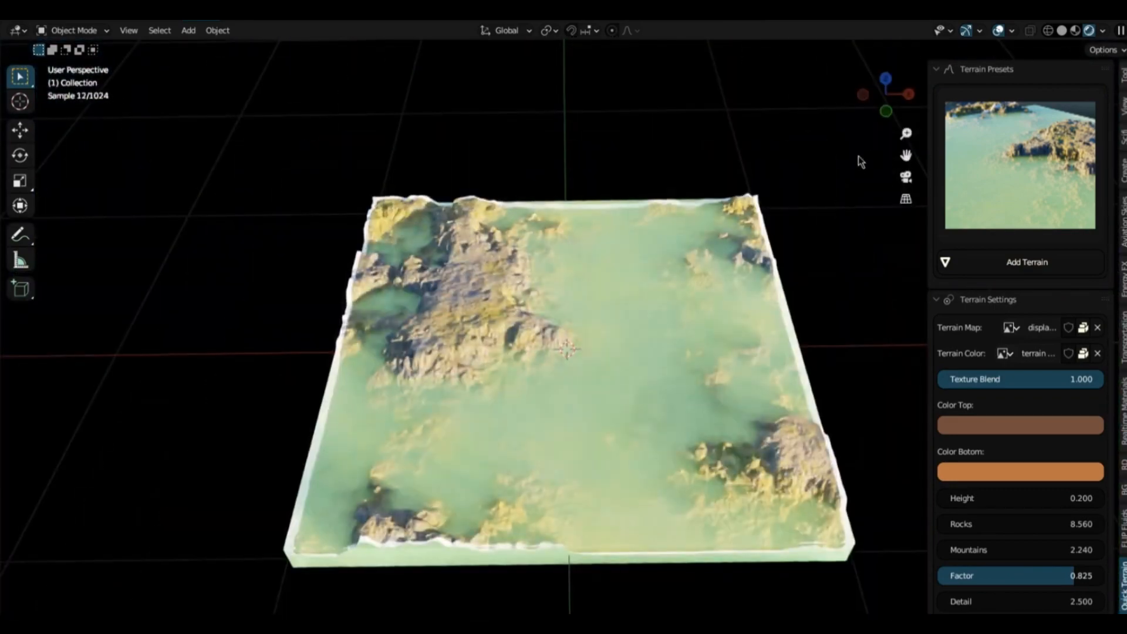
Load the Geometry Terrain preset, add a water plane and scale it
{"action": "left_click", "coordinate": [1026, 261]}
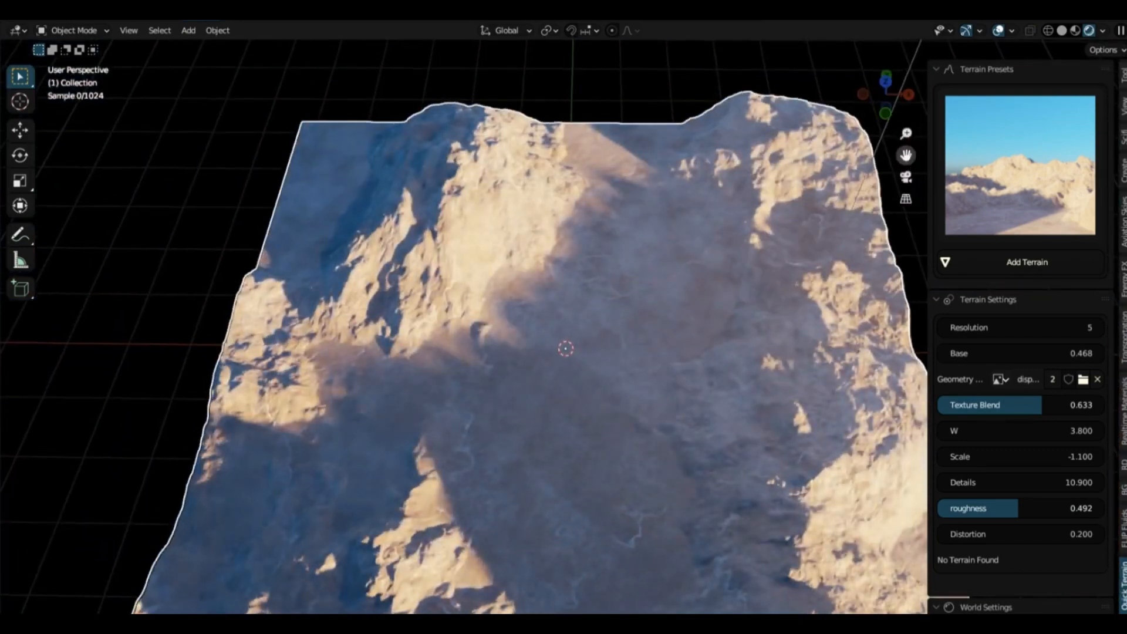
{"action": "left_click", "coordinate": [1026, 486]}
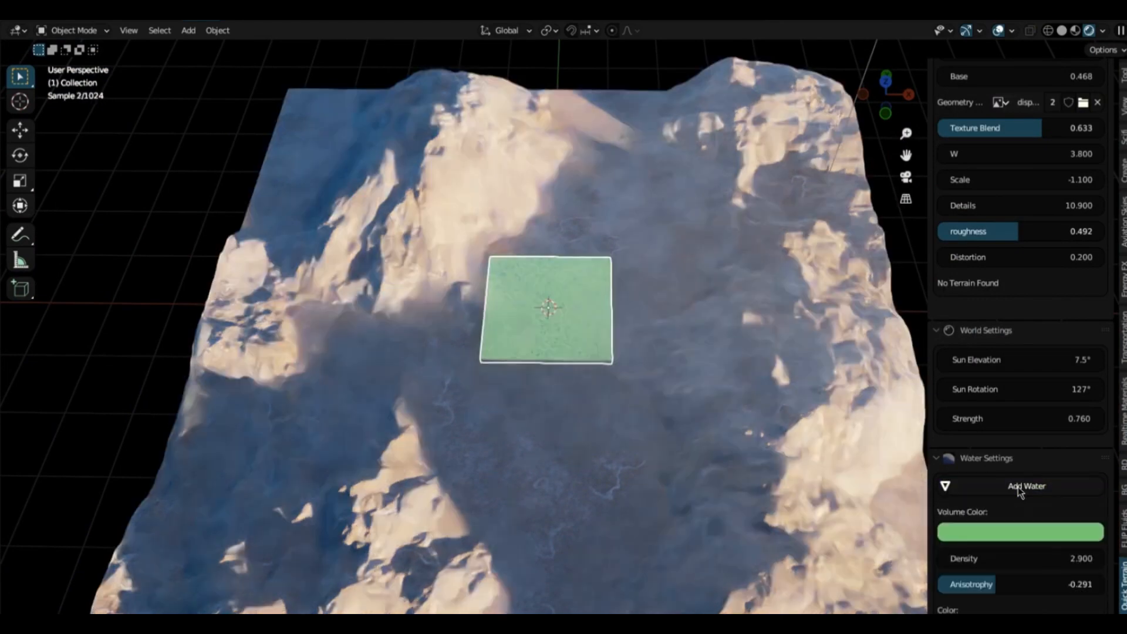
{"action": "left_click", "coordinate": [20, 181]}
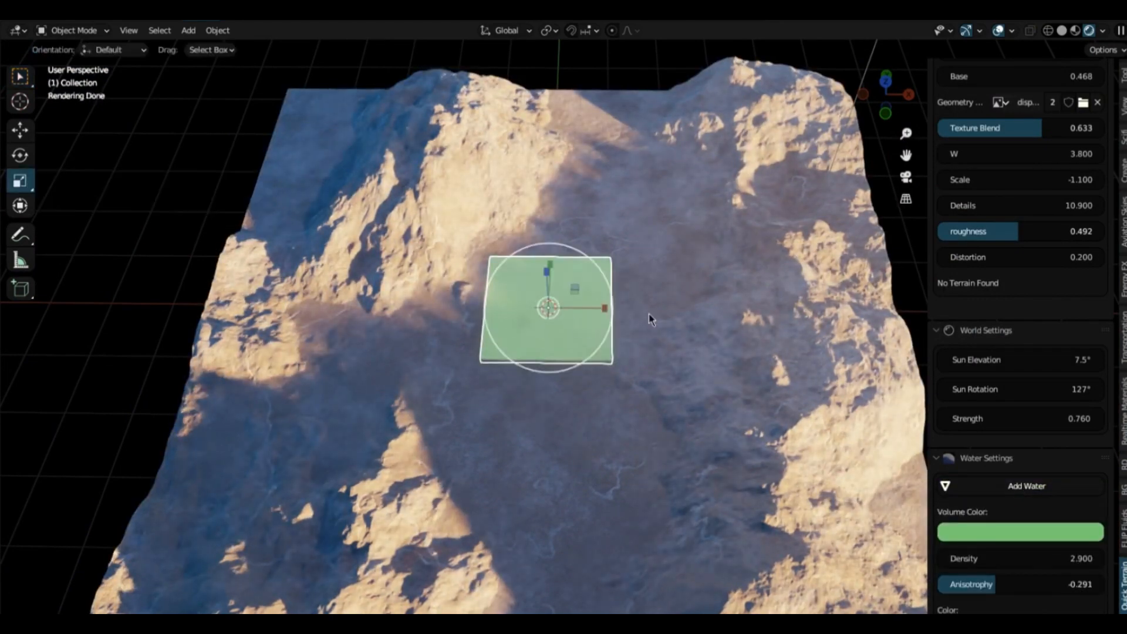